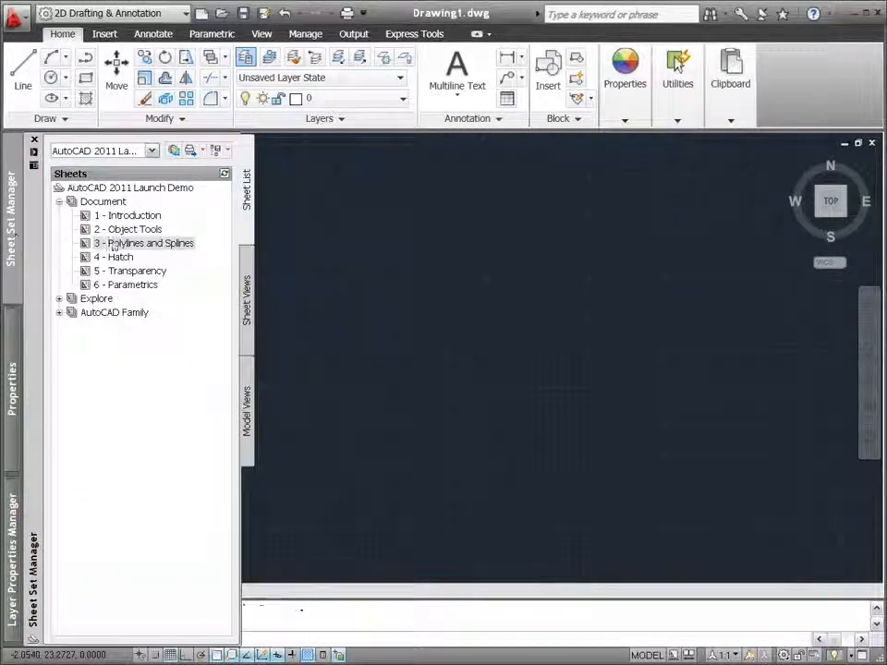
Open sheet 3, Polylines and Splines (PolylinesAndSplines.dwg), from the Sheet Set Manager.
double_click(150, 242)
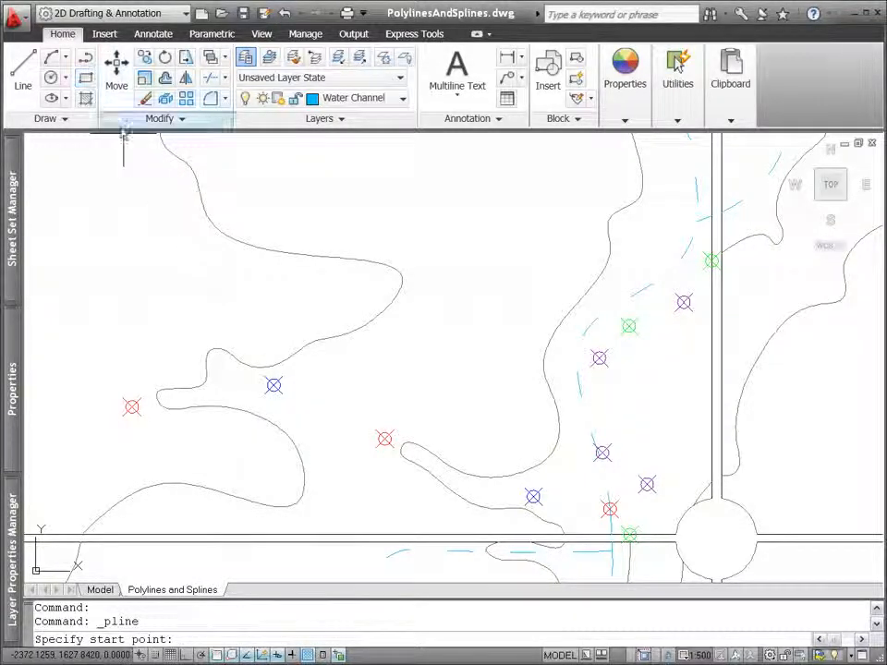
Add two vertices to the channel polyline, placing them on the blue stakes.
click(124, 404)
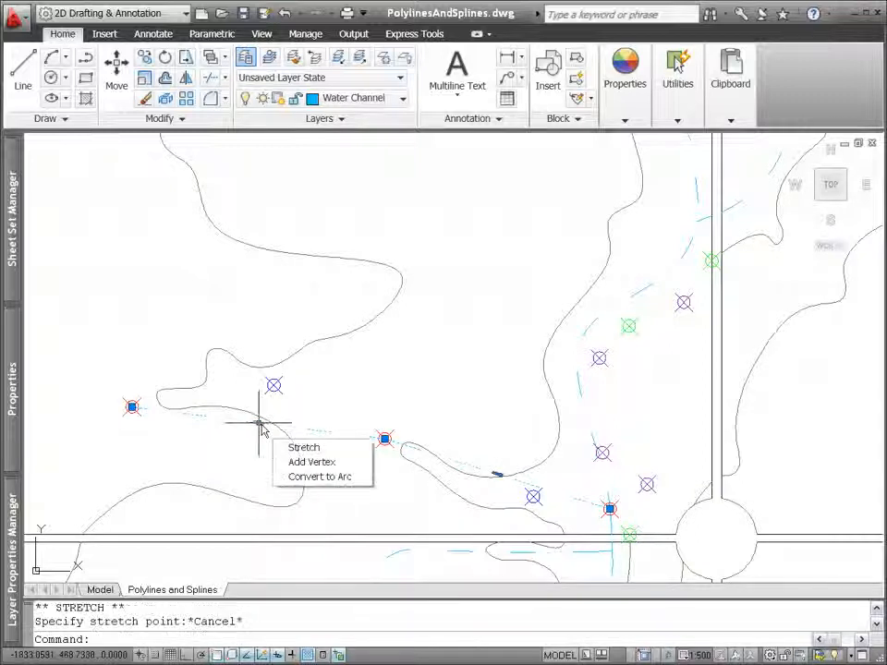
click(312, 462)
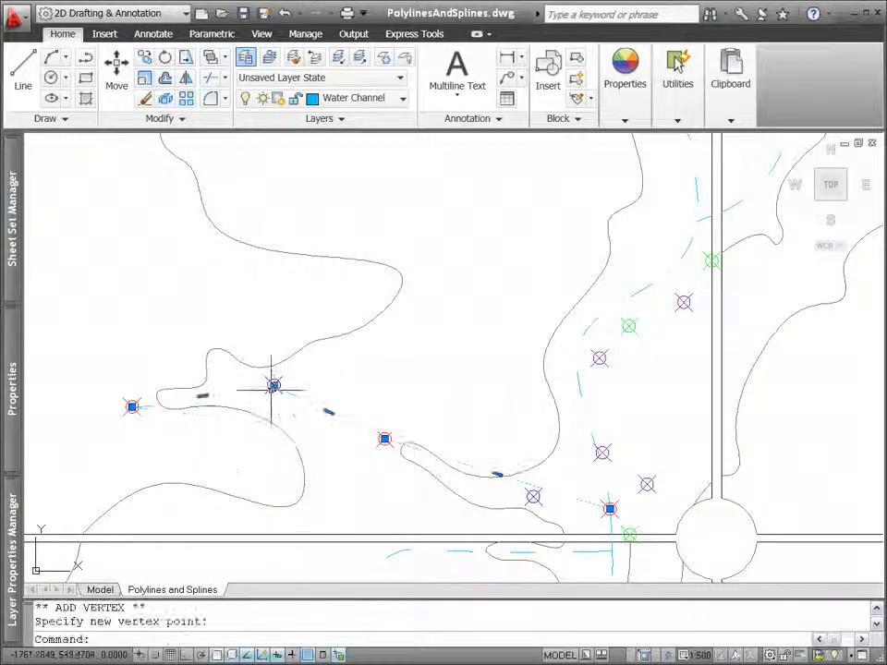
right_click(499, 476)
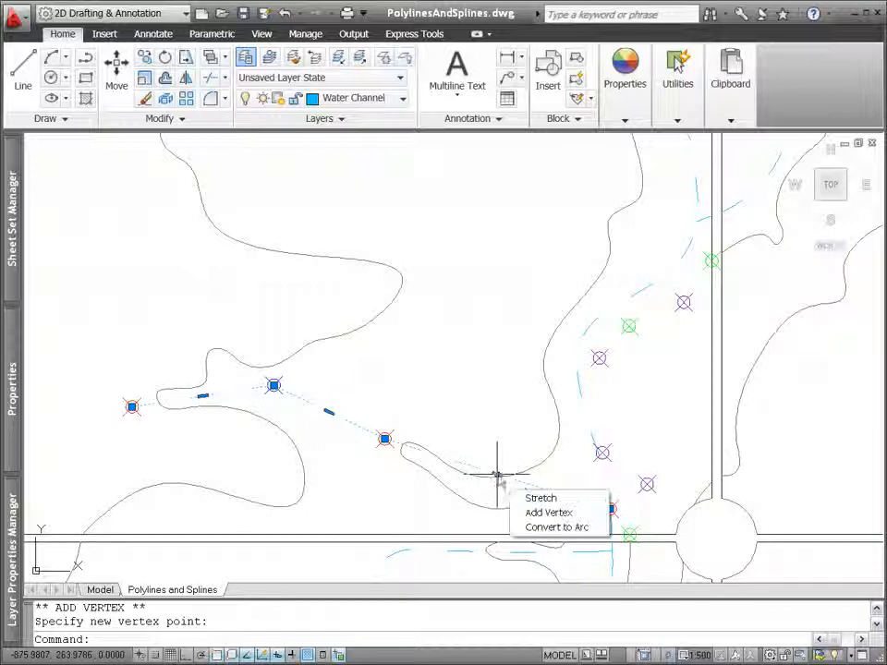
click(531, 497)
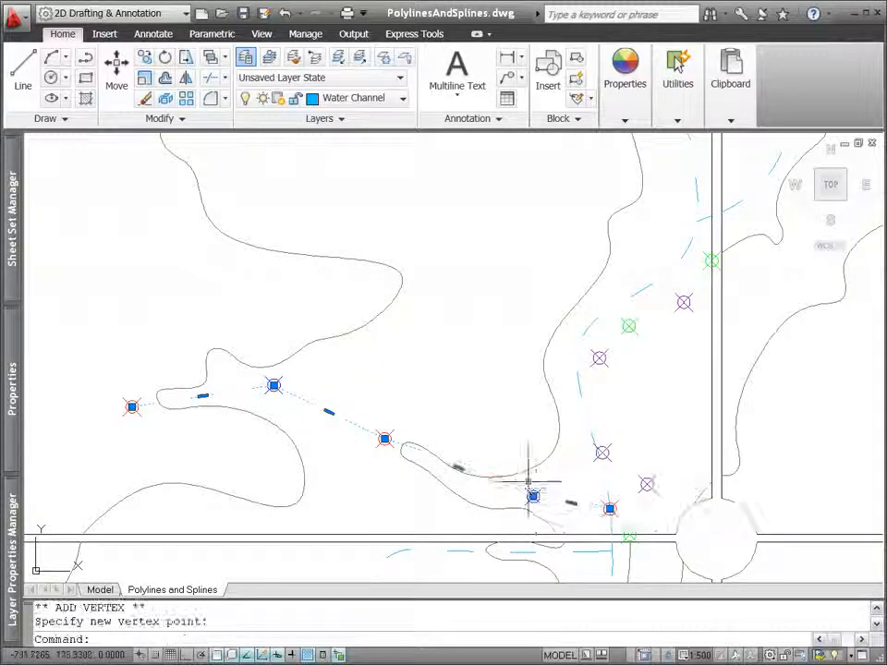
right_click(534, 497)
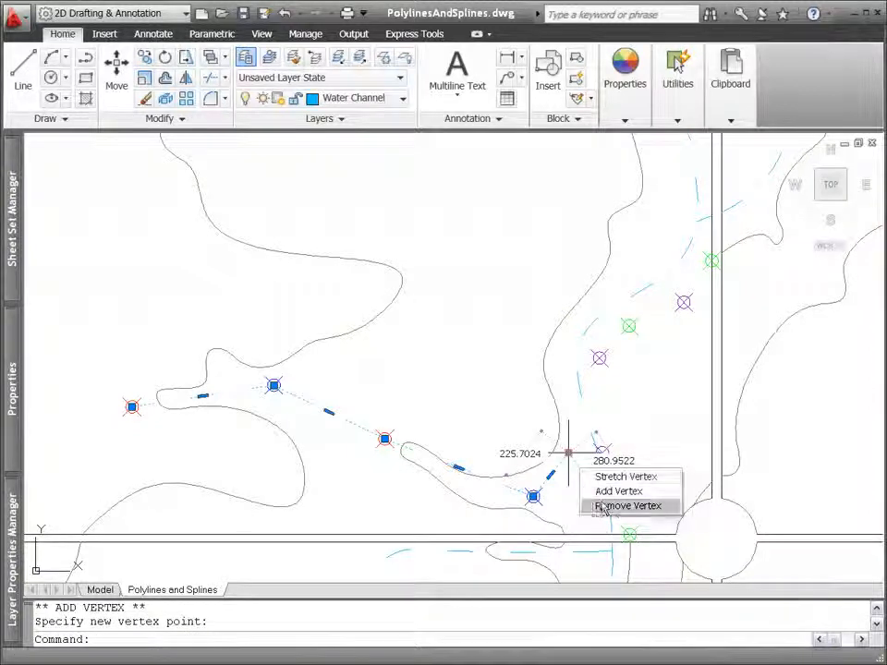
Remove the extra polyline vertex and curve the first segment into an arc.
click(628, 505)
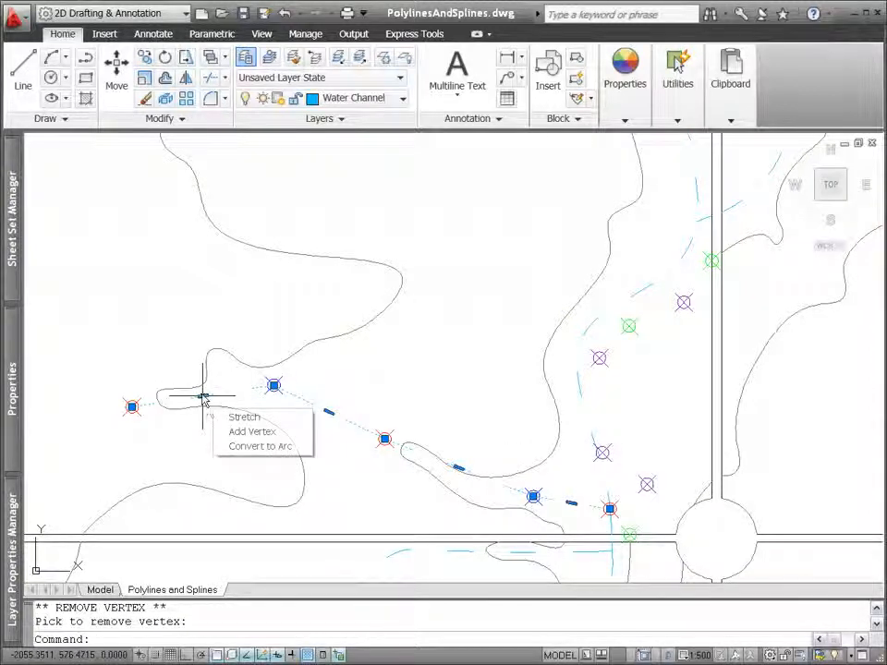
click(260, 446)
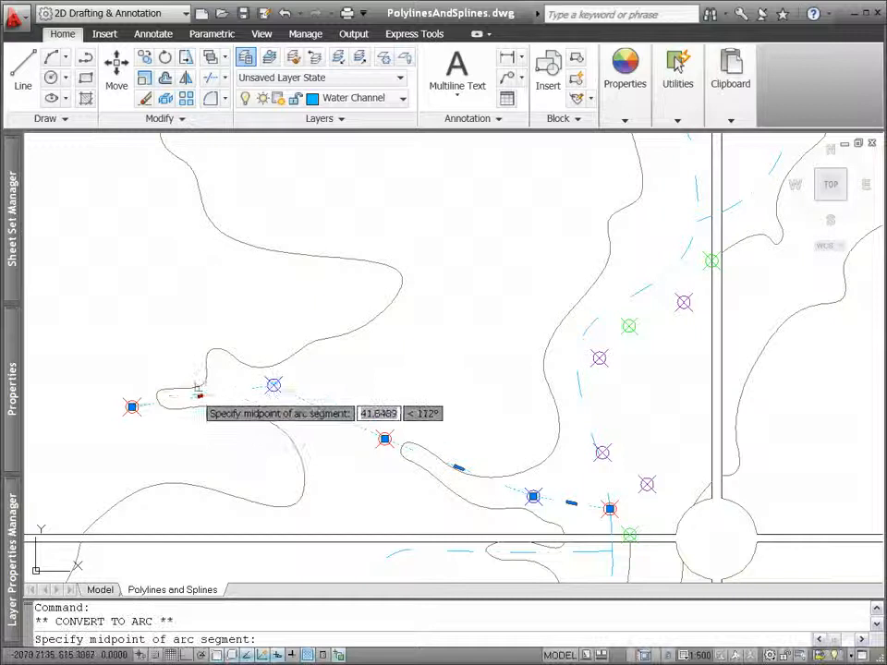
click(199, 386)
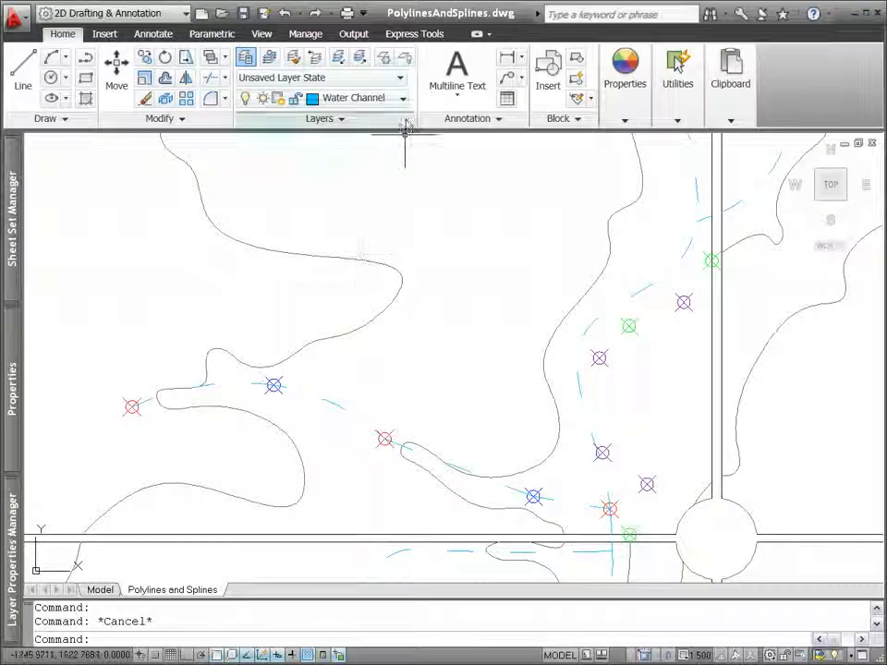
Make Contour current and draw a spline through the green stakes, cancelling the end-tangent edit.
click(402, 98)
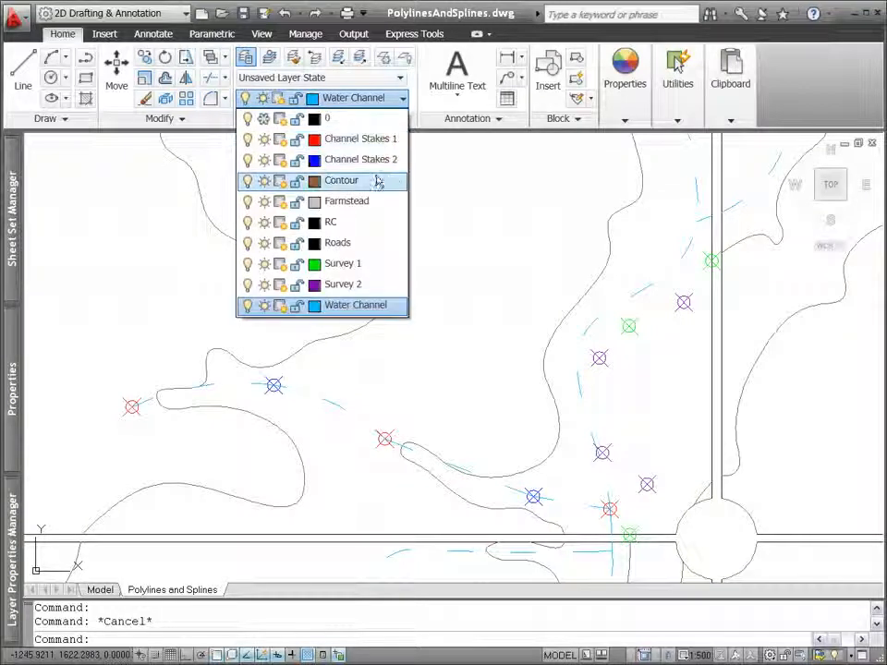
click(342, 181)
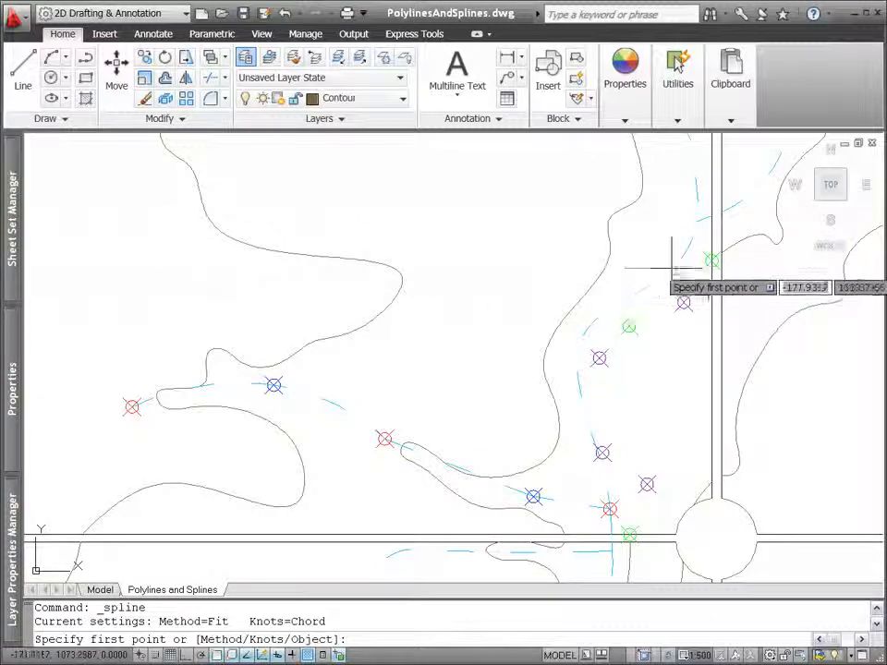
click(670, 259)
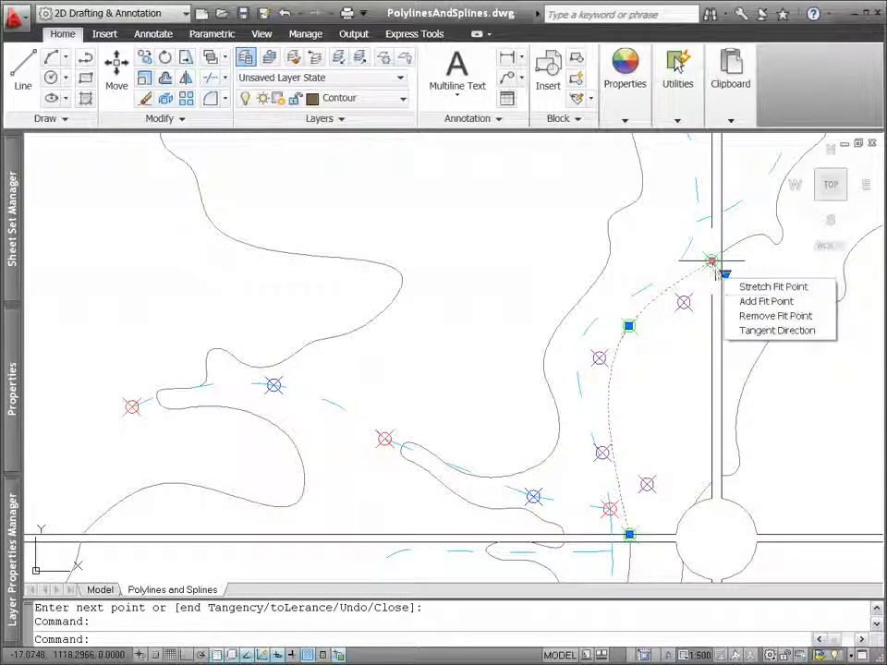
click(777, 331)
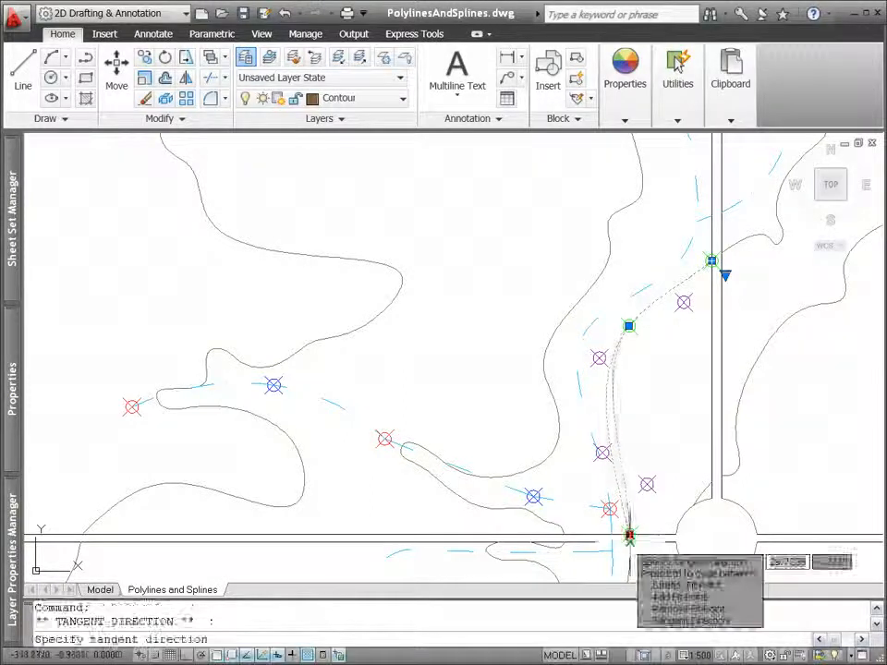
key(Escape)
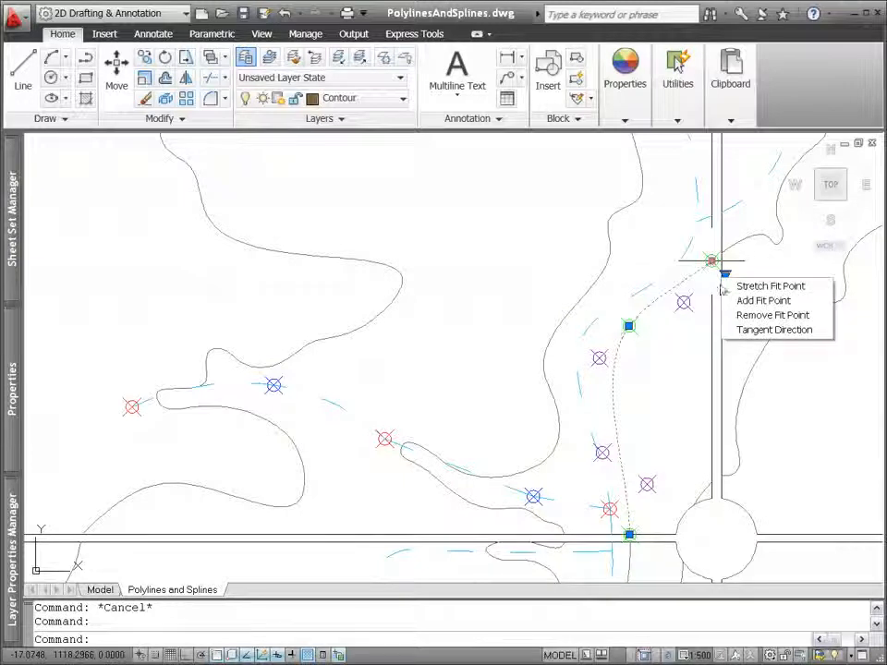
Add a fit point, switch to control vertices, stretch and refine vertices, then open Spline options.
click(764, 300)
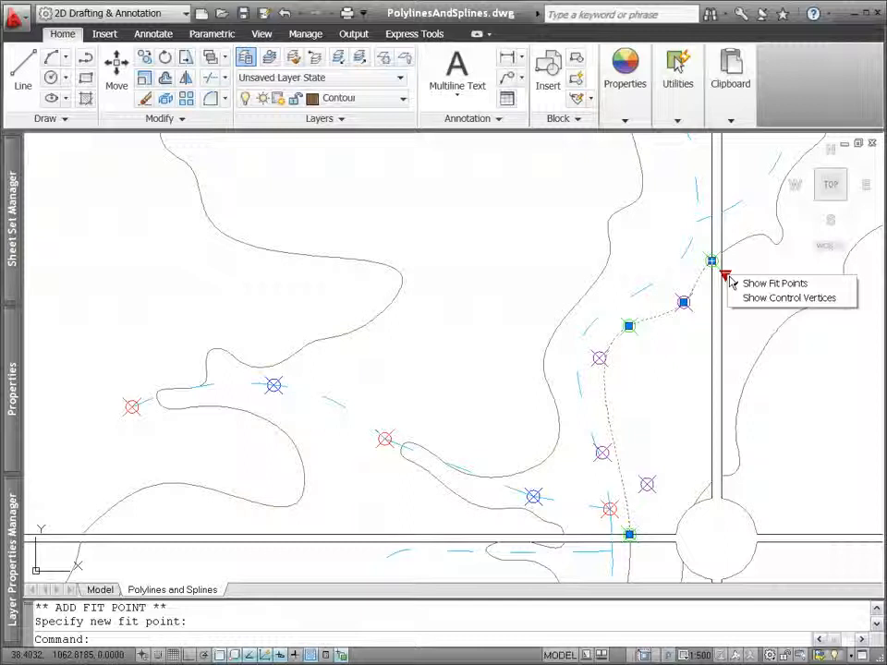
click(774, 282)
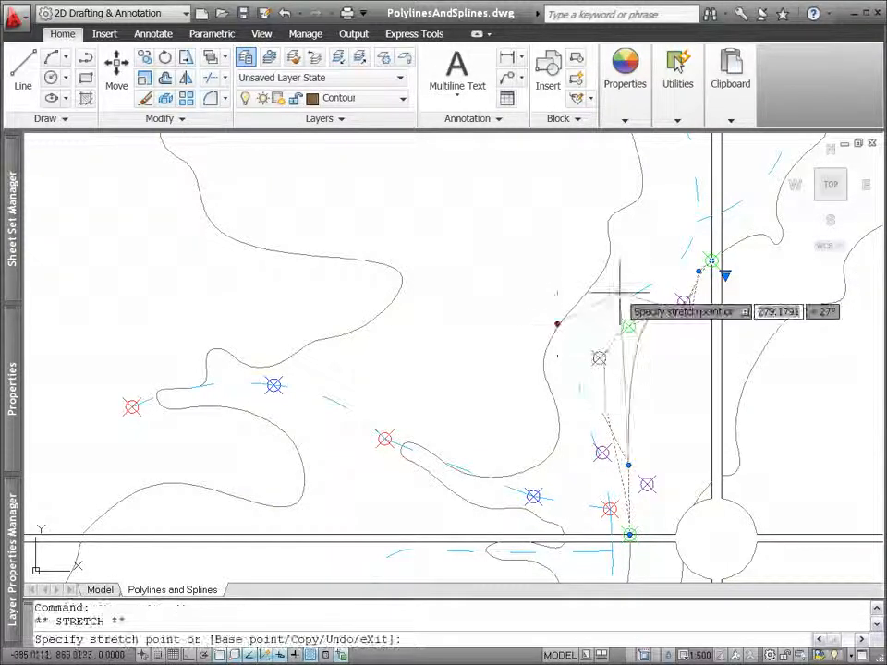
right_click(614, 292)
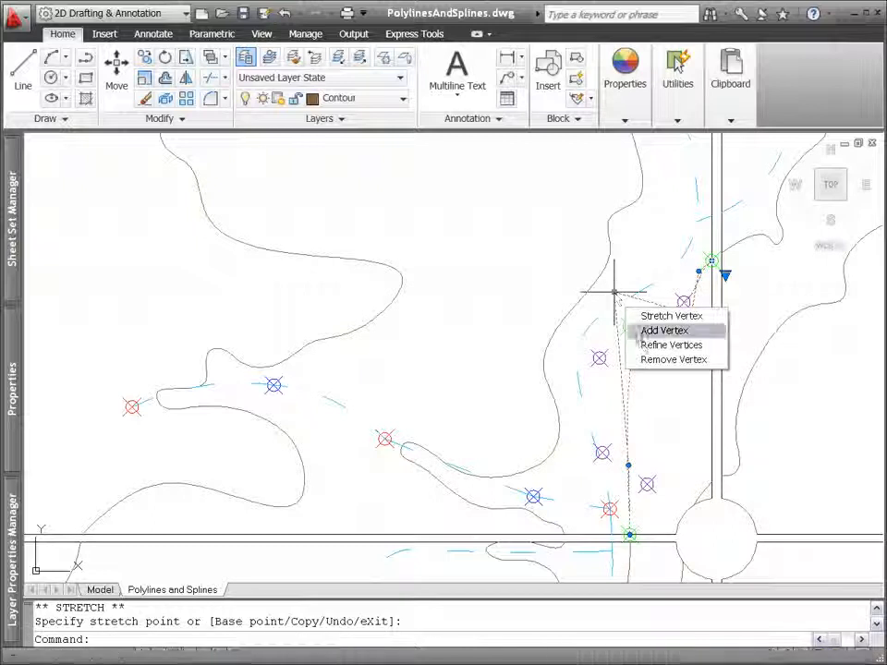
click(671, 344)
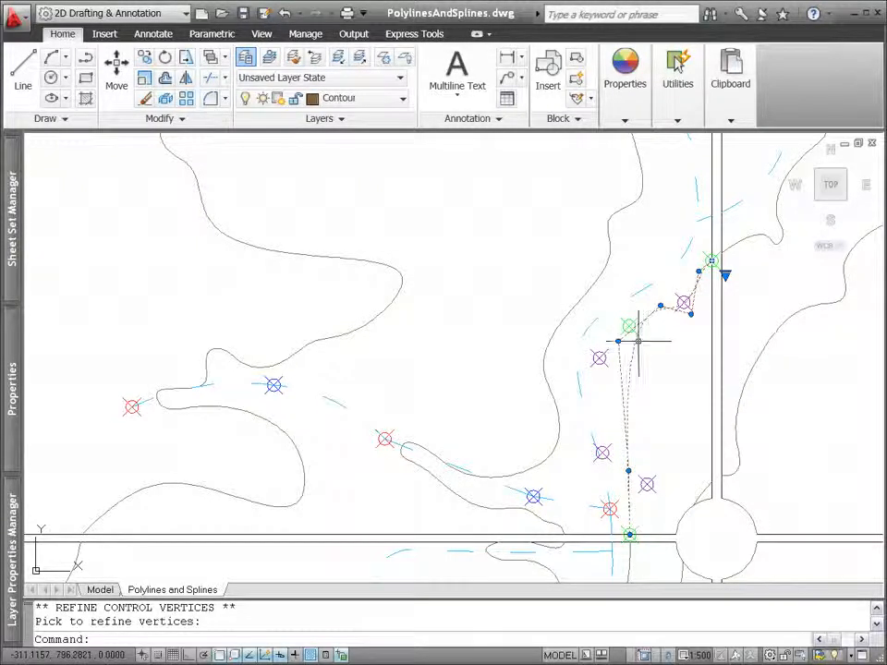
right_click(637, 347)
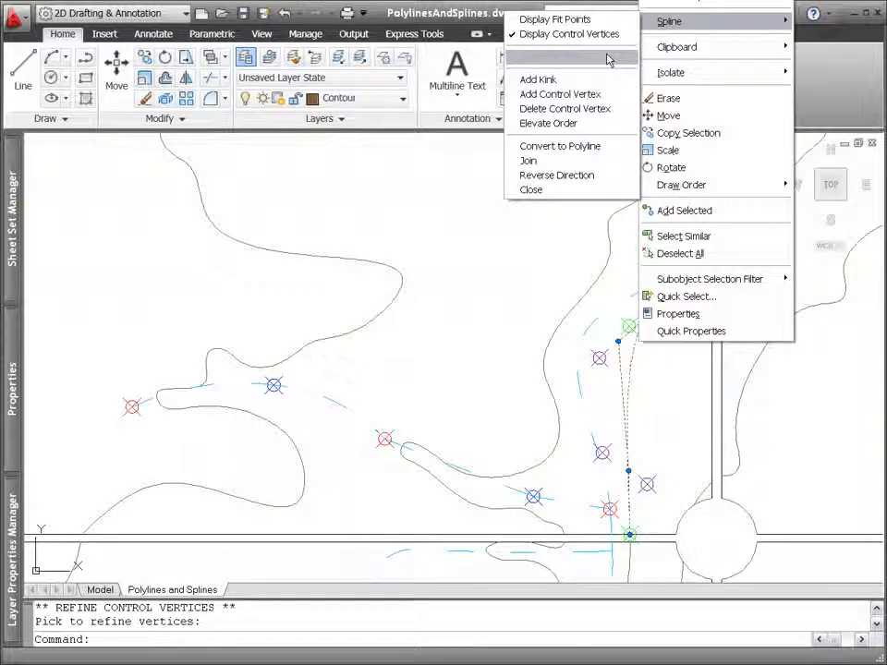
mouse_move(592, 108)
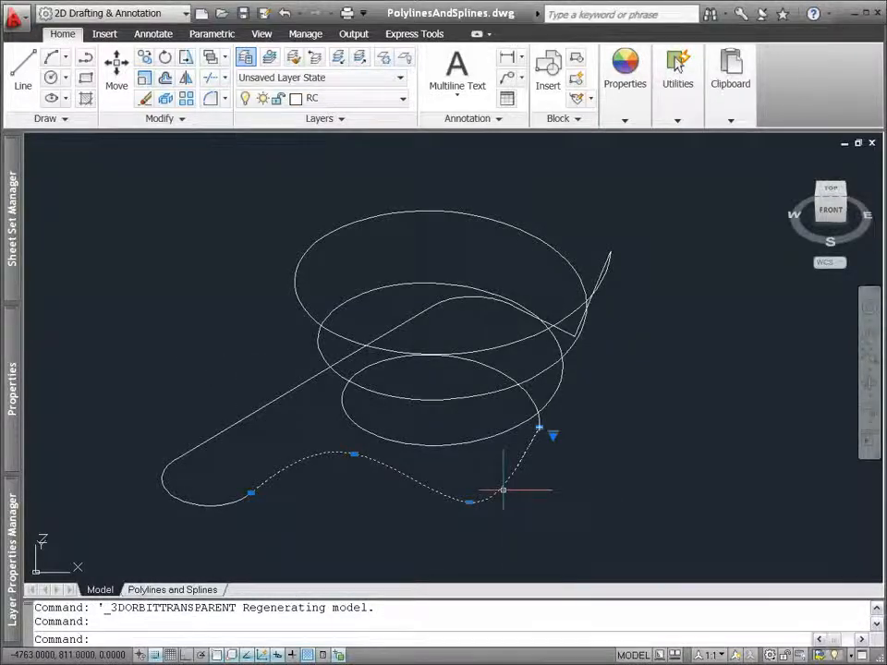
Join the selected spline to the 3D spiral curve with Spline > Join.
right_click(503, 491)
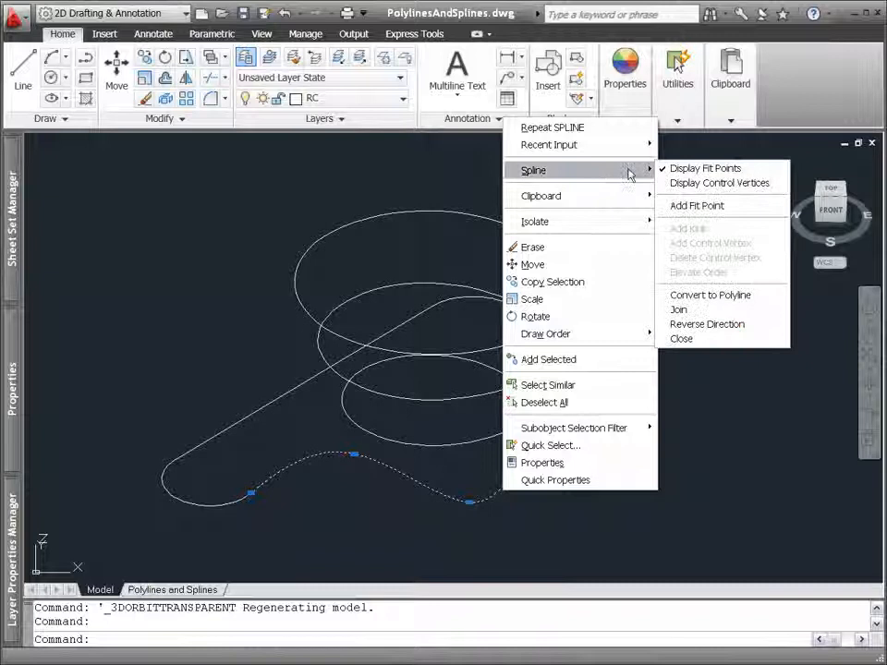
click(678, 309)
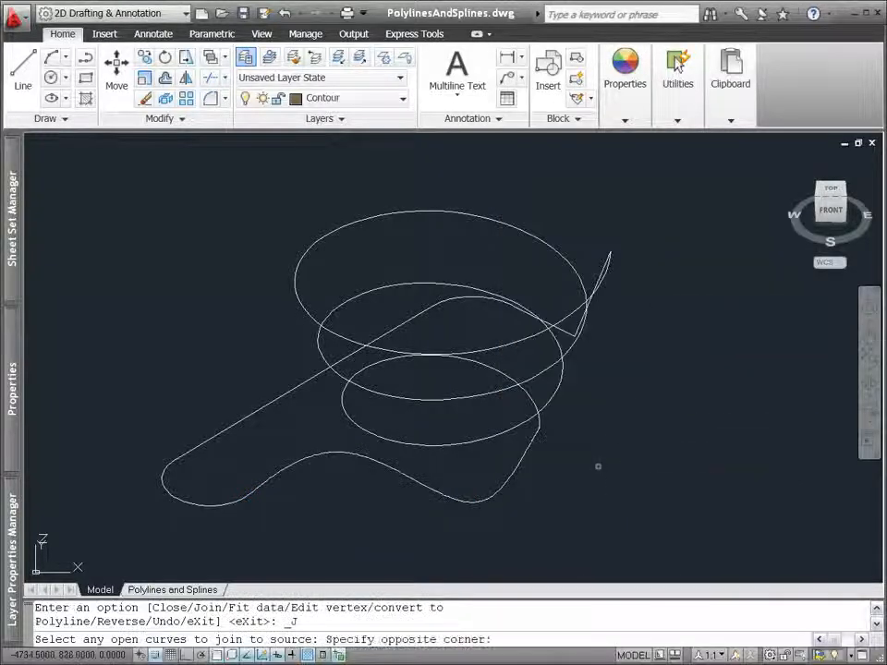